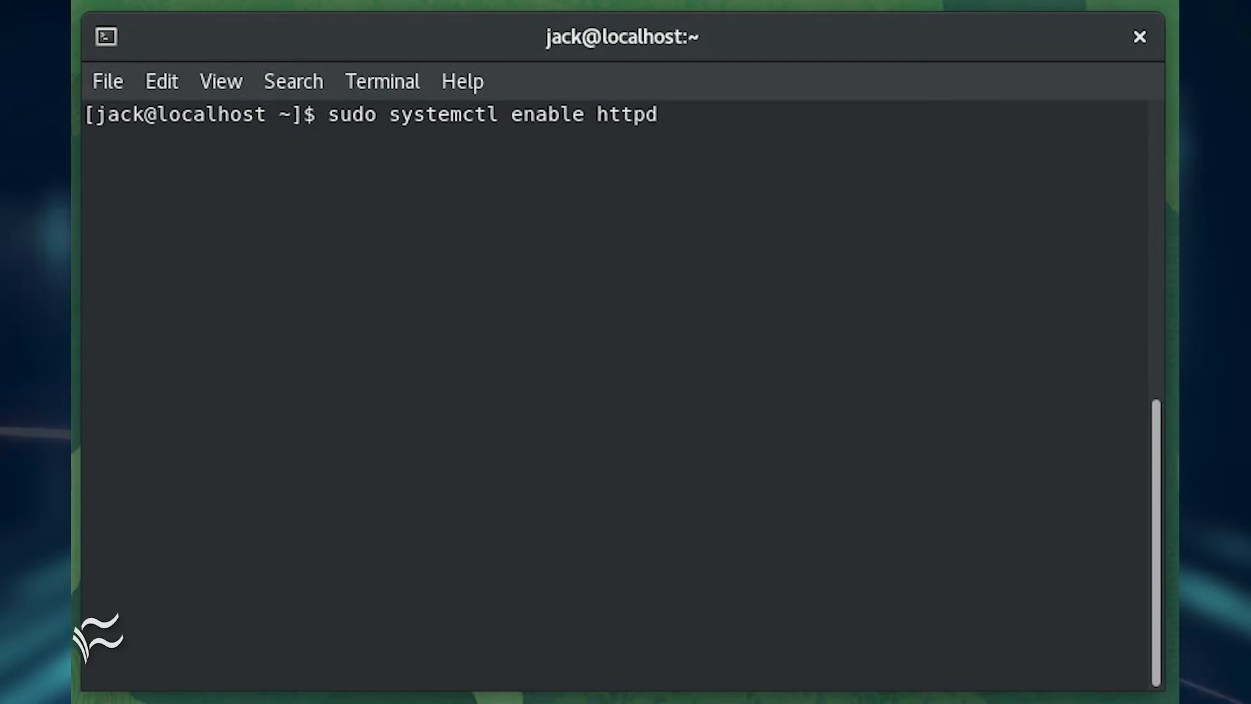
type("sudo firewall-cmd --permanent --add-service={http,https}")
type("sudo firewall-cmd --reload")
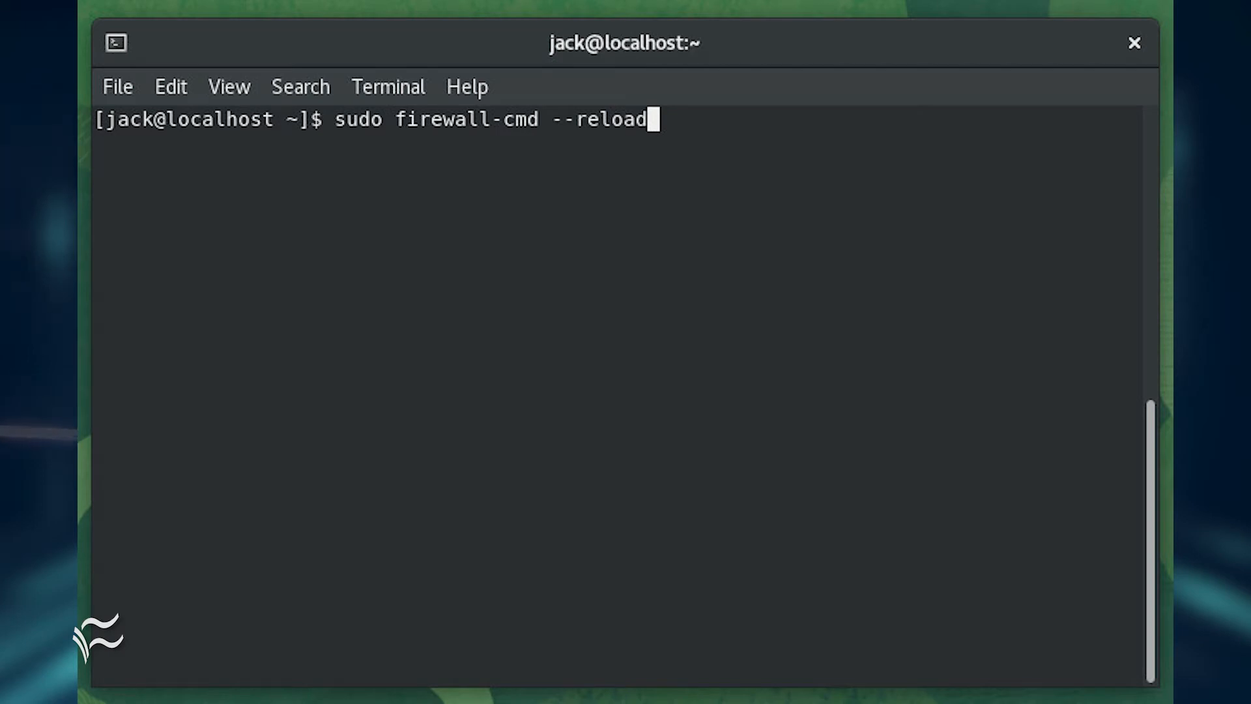
type("sudo dnf install mariadb-server -y")
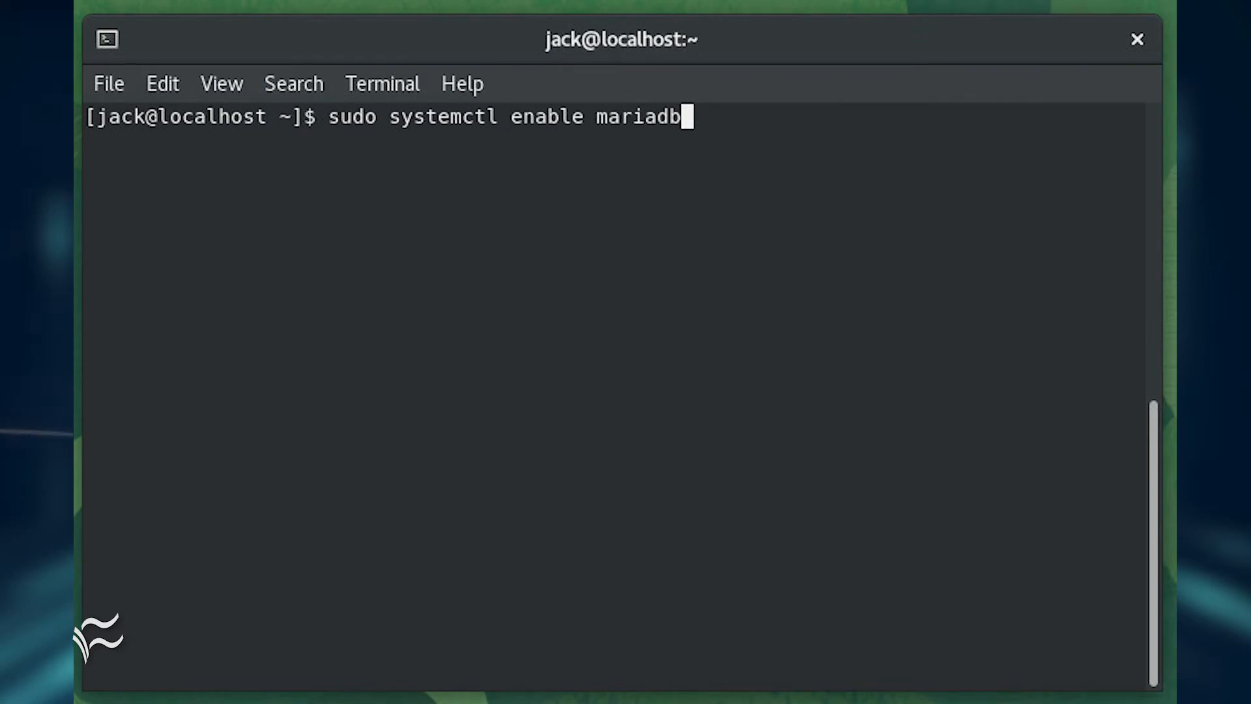
type("sudo mysql_secure_installation")
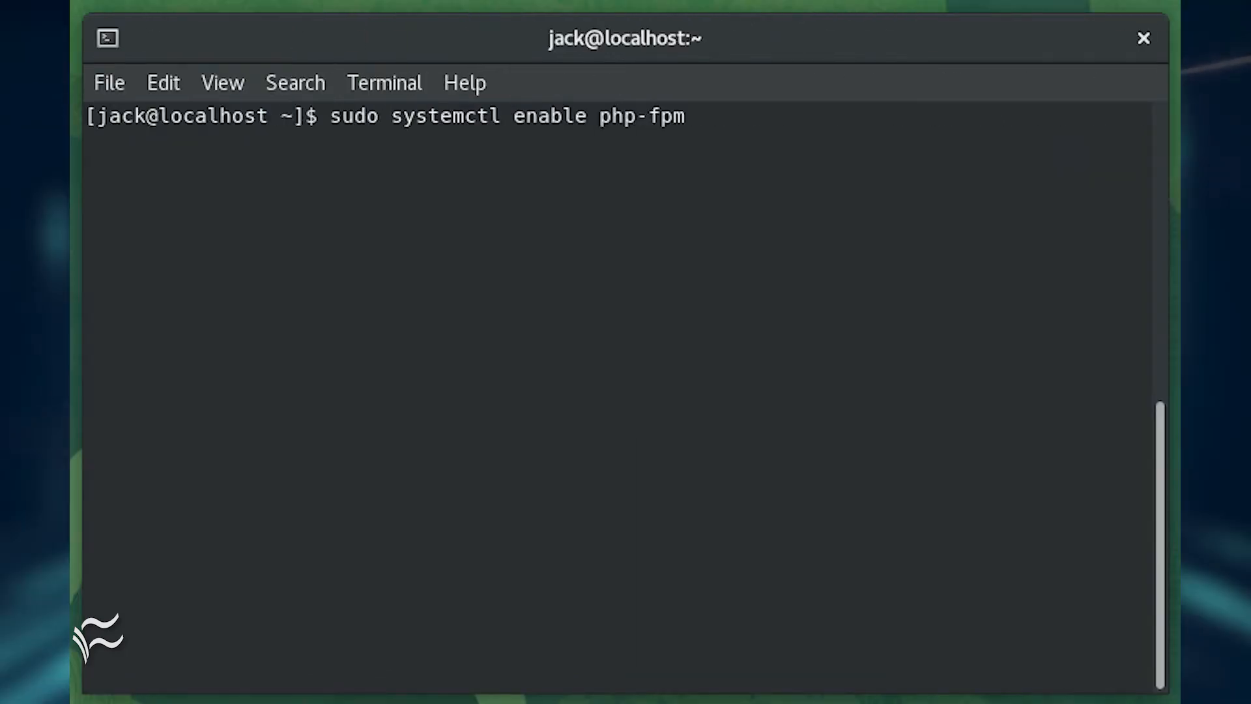
type("sudo nano /var/www/html/info.php")
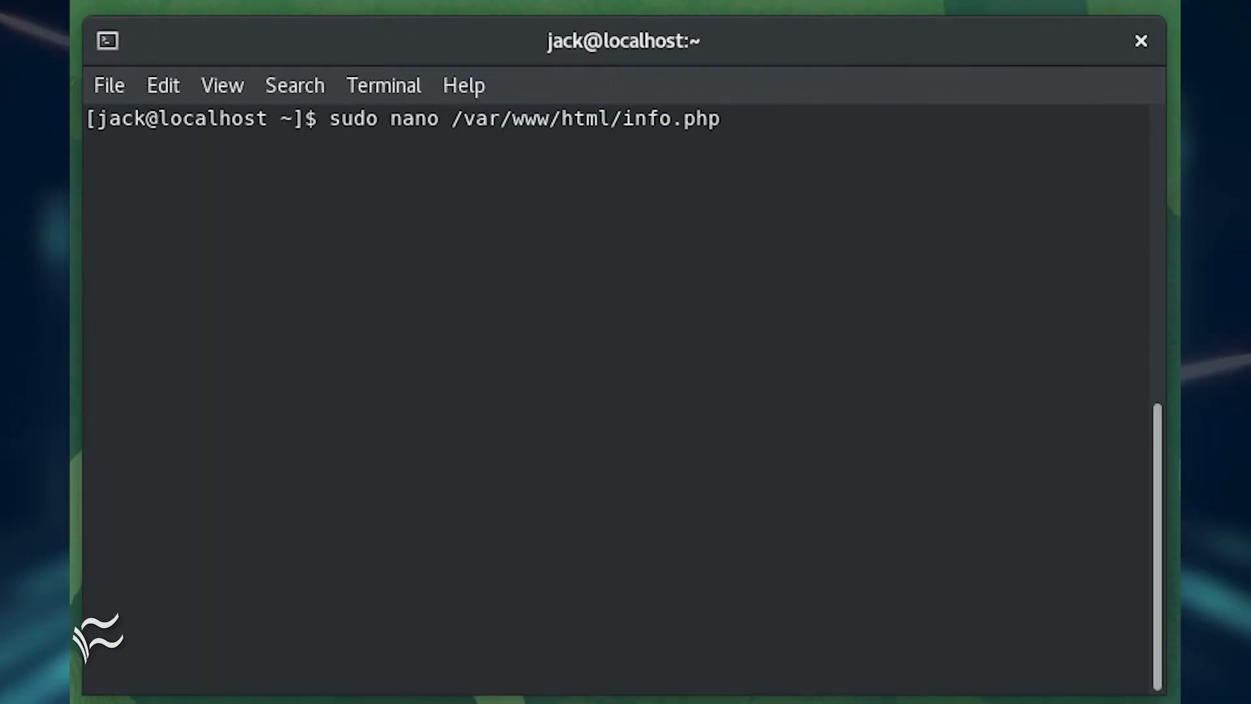